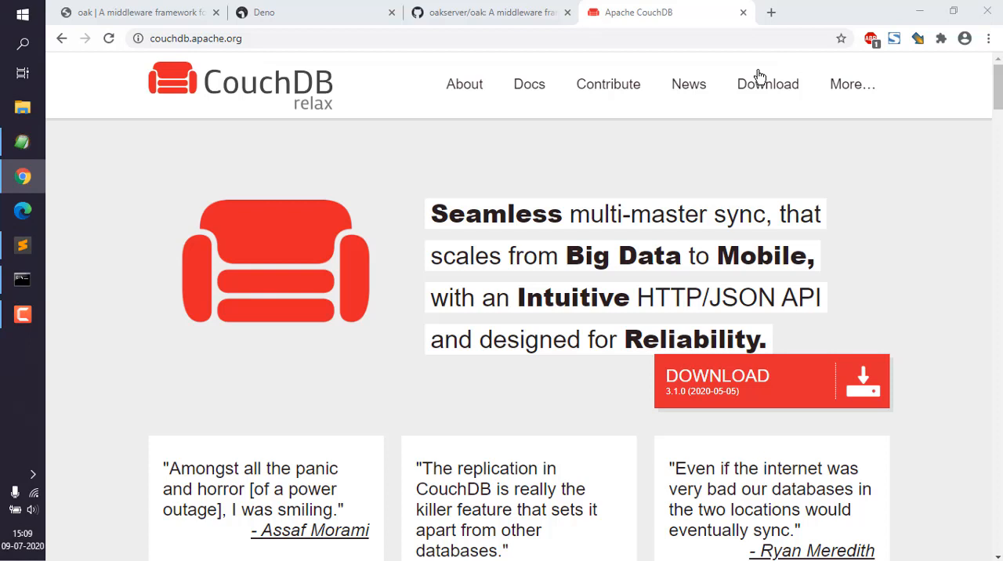
pyautogui.moveTo(767, 83)
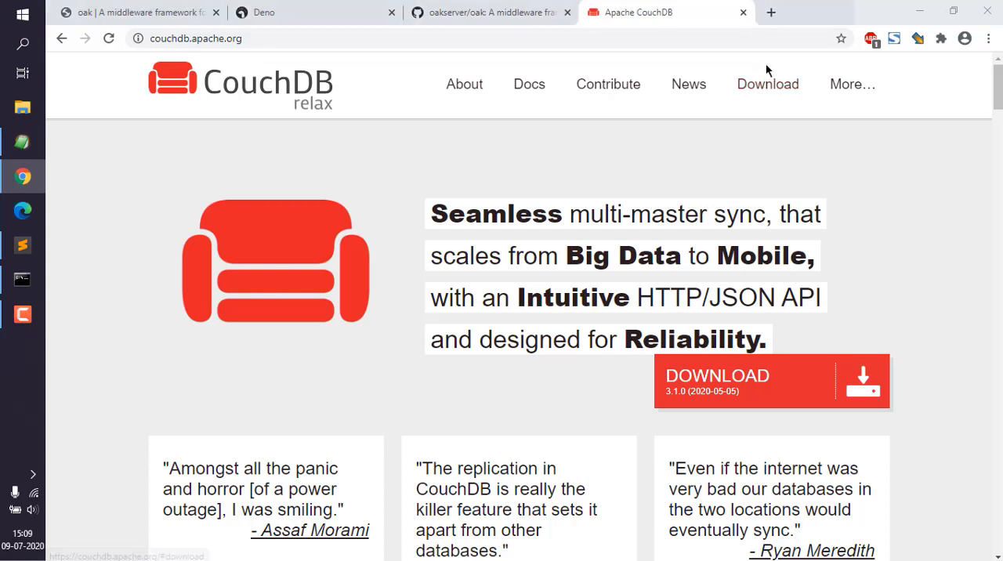
pyautogui.moveTo(767, 83)
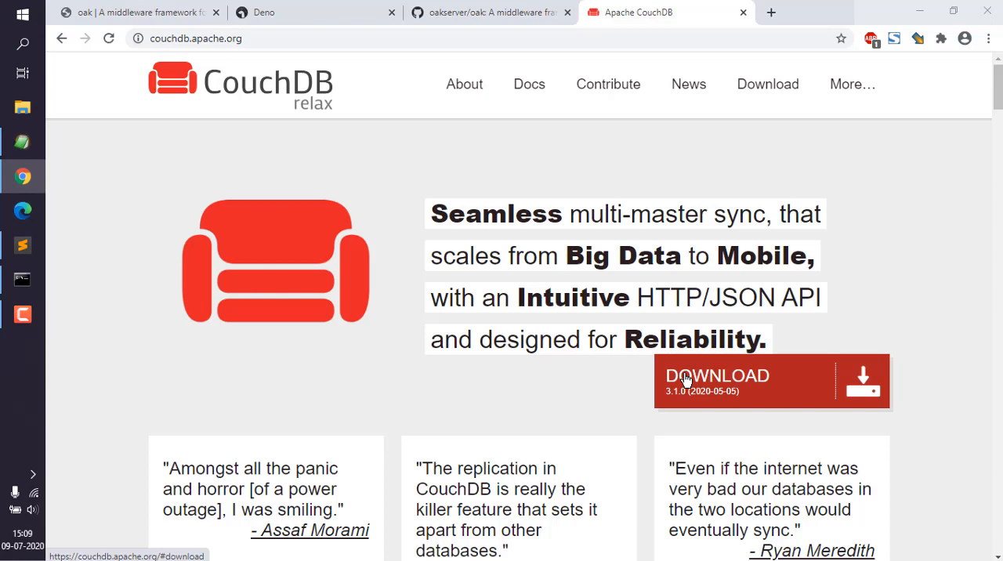
# Jump to the CouchDB 3.1.0 download section on couchdb.apache.org
pyautogui.click(717, 380)
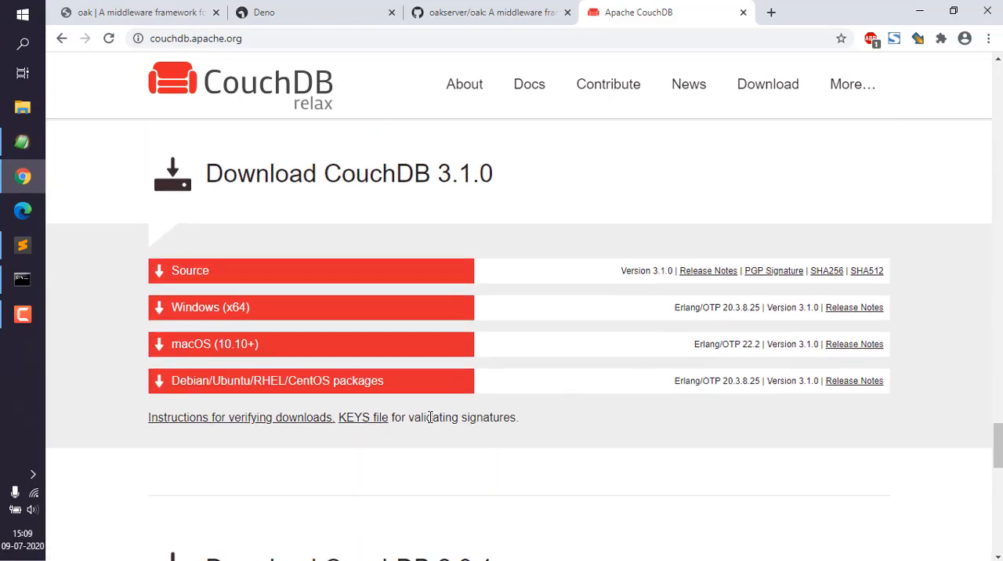
pyautogui.moveTo(432, 413)
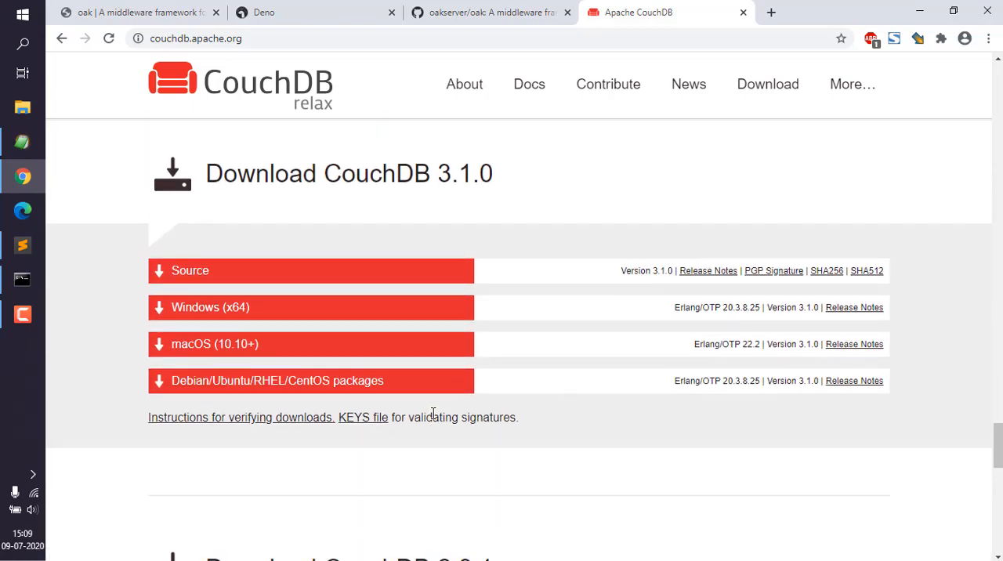
pyautogui.moveTo(195, 281)
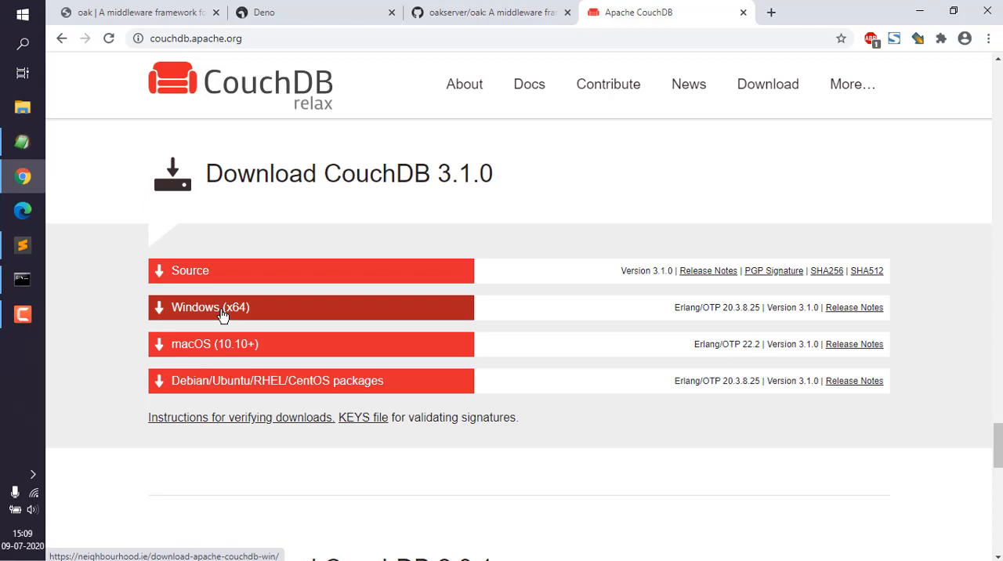
# Open Neighbourhoodie's Download Apache CouchDB for Windows page
pyautogui.click(210, 307)
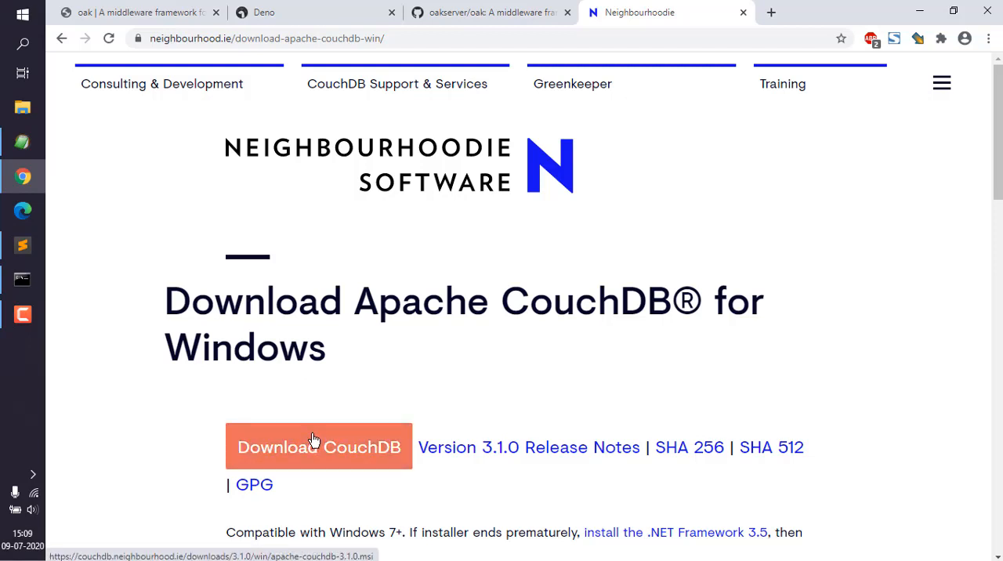
pyautogui.moveTo(319, 460)
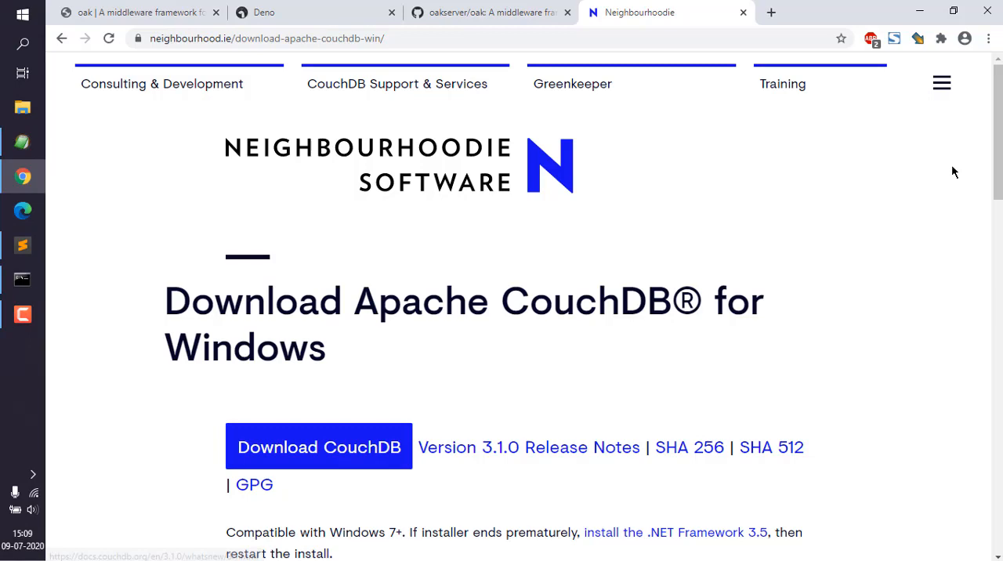
pyautogui.moveTo(918, 11)
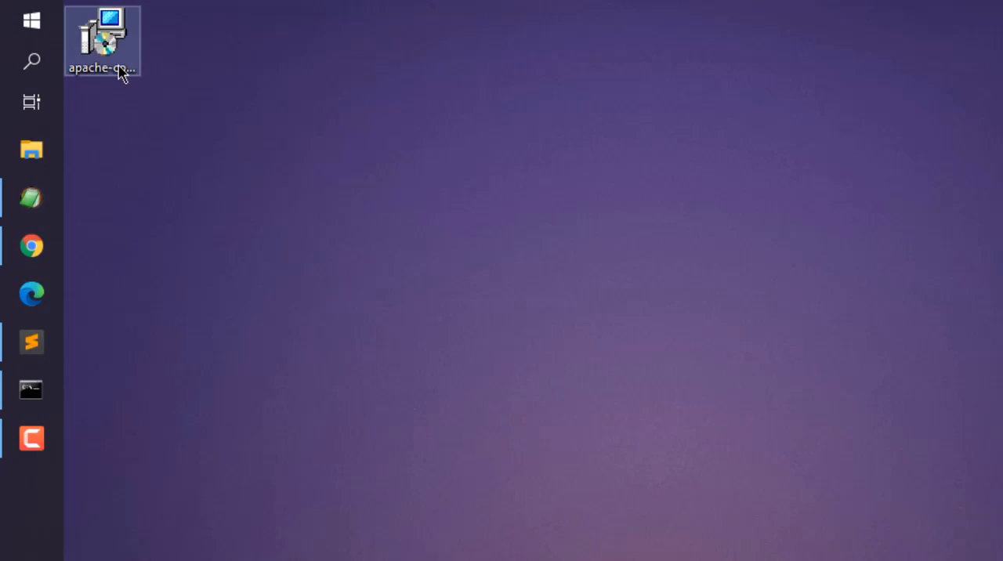
# Launch apache-couchdb-3.1.0.msi, allowing it past SmartScreen with More info and Run anyway
pyautogui.doubleClick(102, 39)
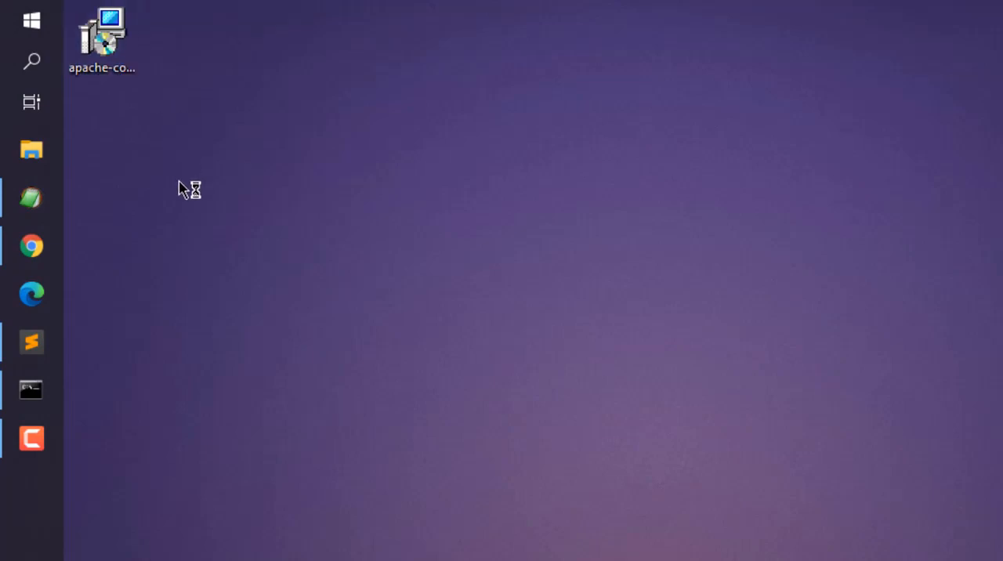
pyautogui.doubleClick(101, 35)
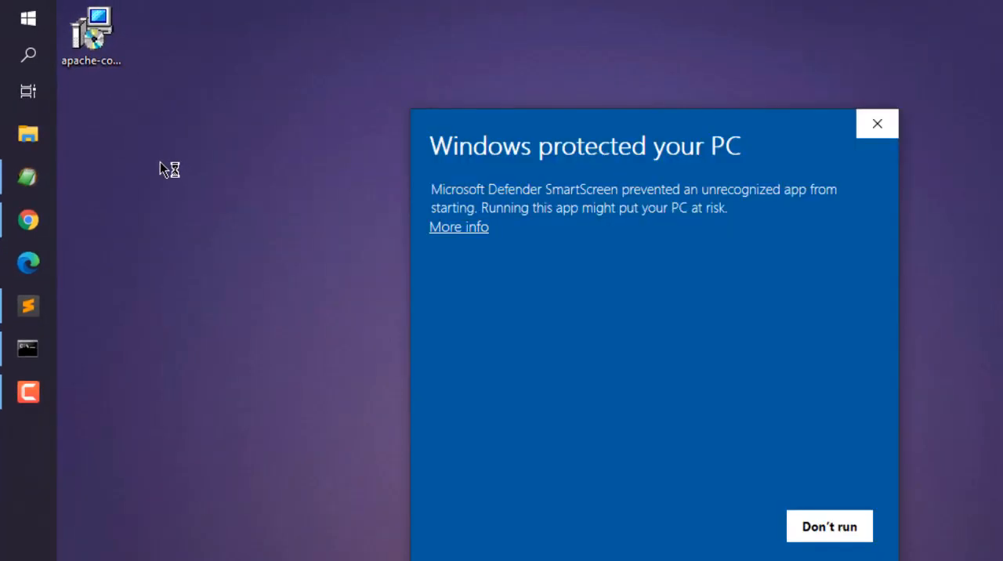
pyautogui.moveTo(607, 335)
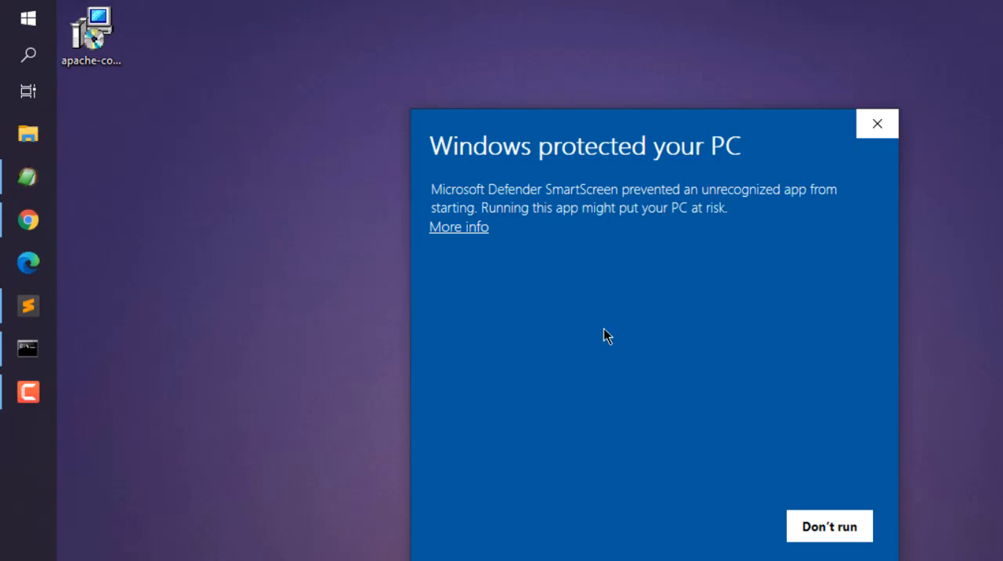
pyautogui.click(458, 227)
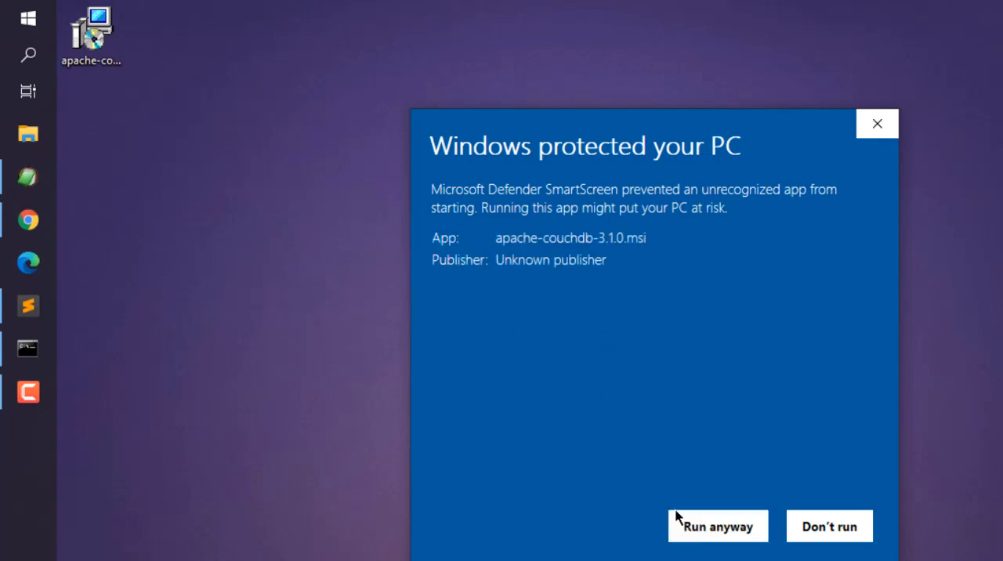
pyautogui.click(716, 525)
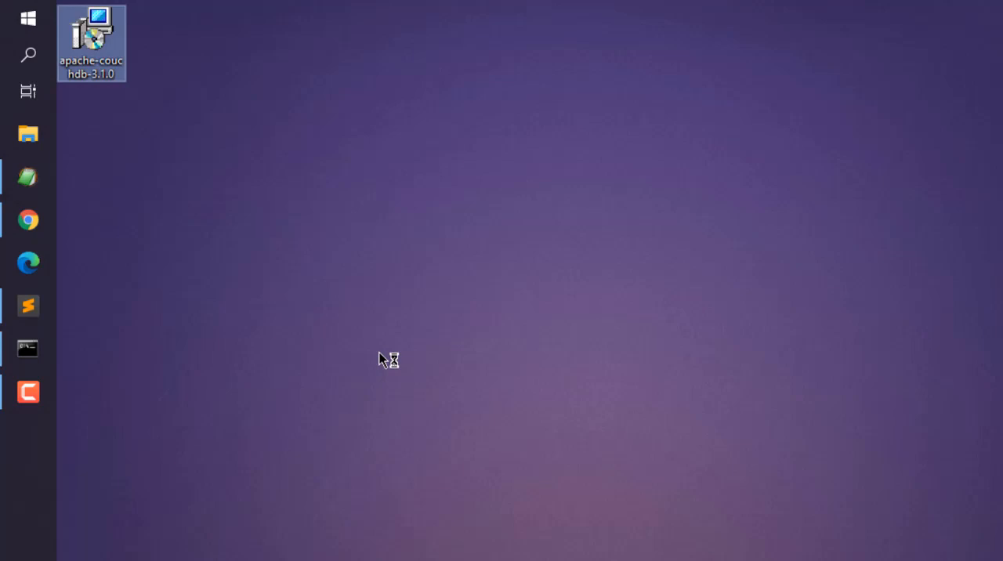
pyautogui.doubleClick(91, 42)
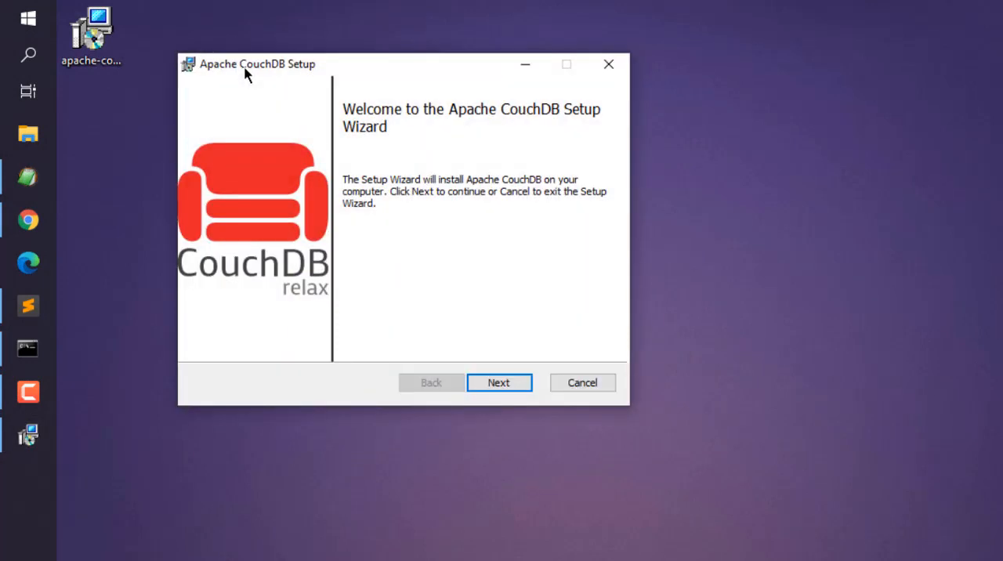
pyautogui.moveTo(286, 100)
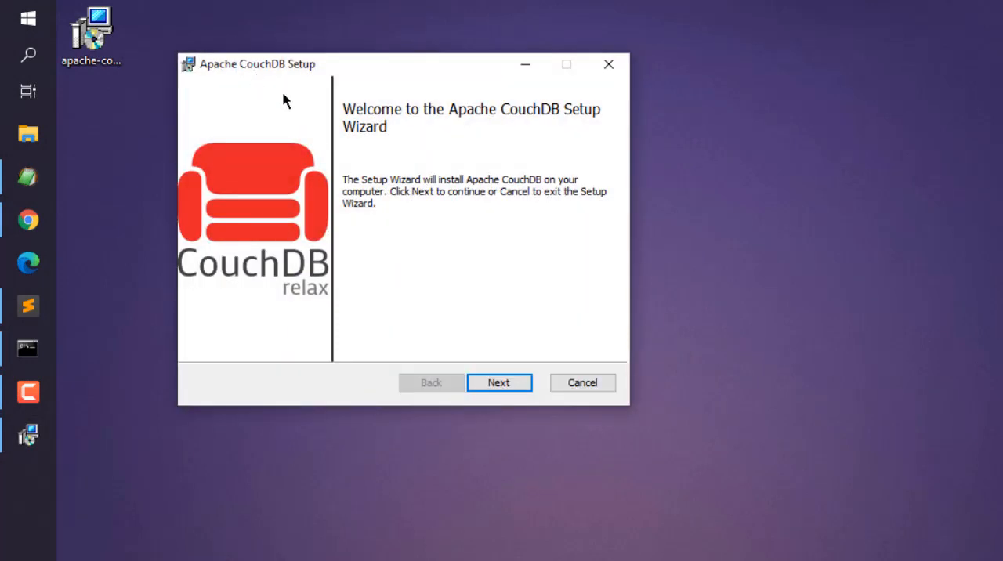
# Accept the Apache License terms and keep the default destination folder
pyautogui.click(498, 382)
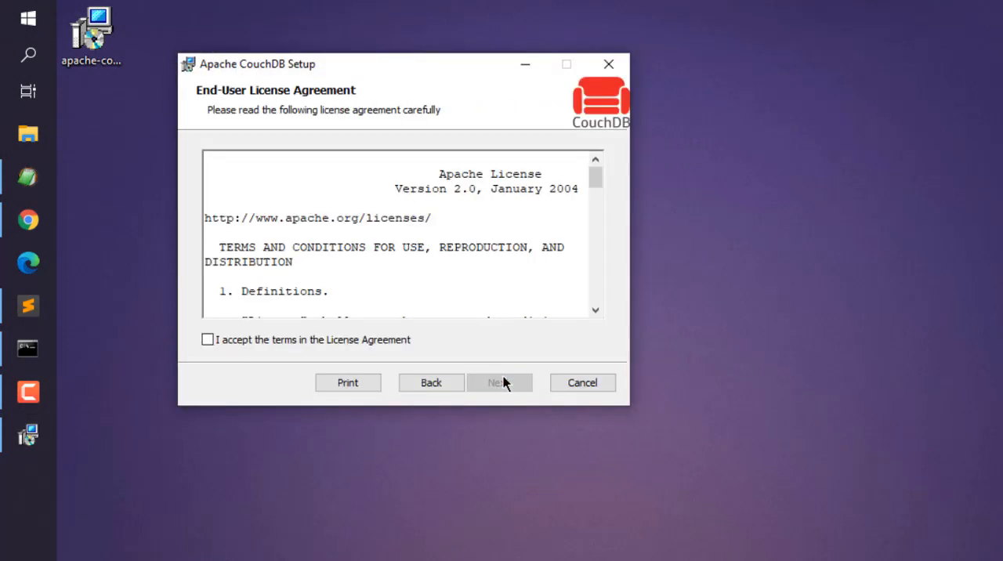
pyautogui.click(207, 339)
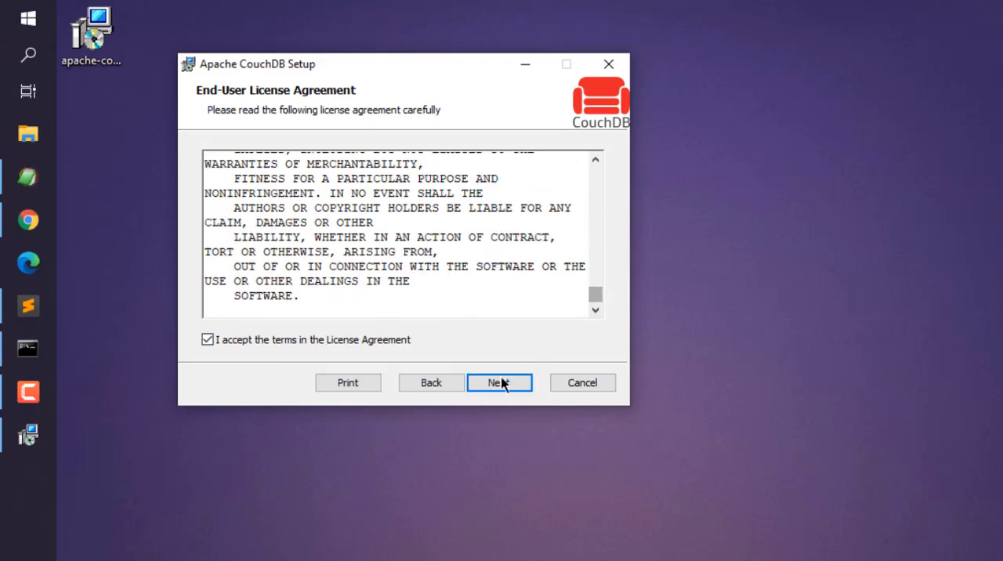
pyautogui.click(499, 382)
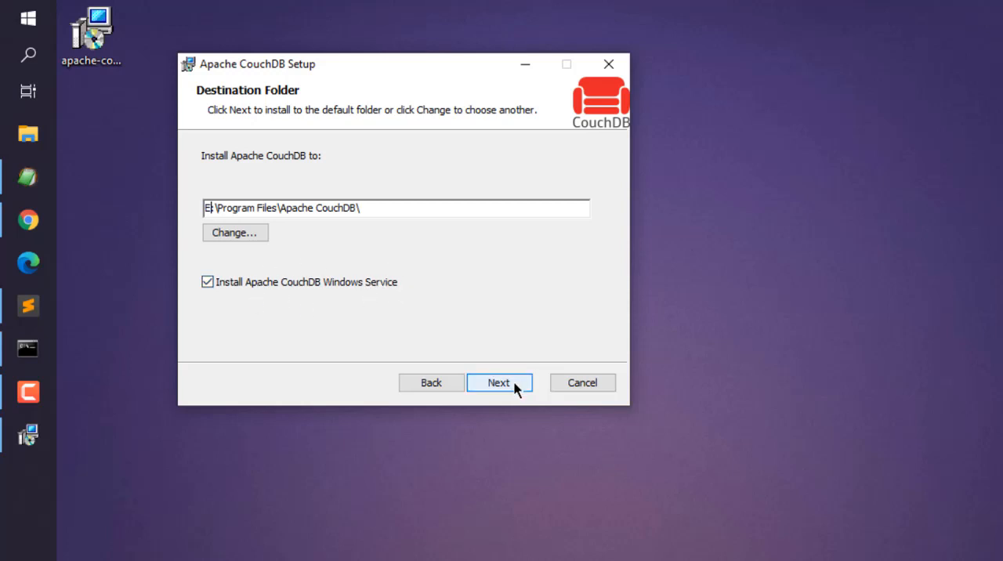
pyautogui.click(498, 383)
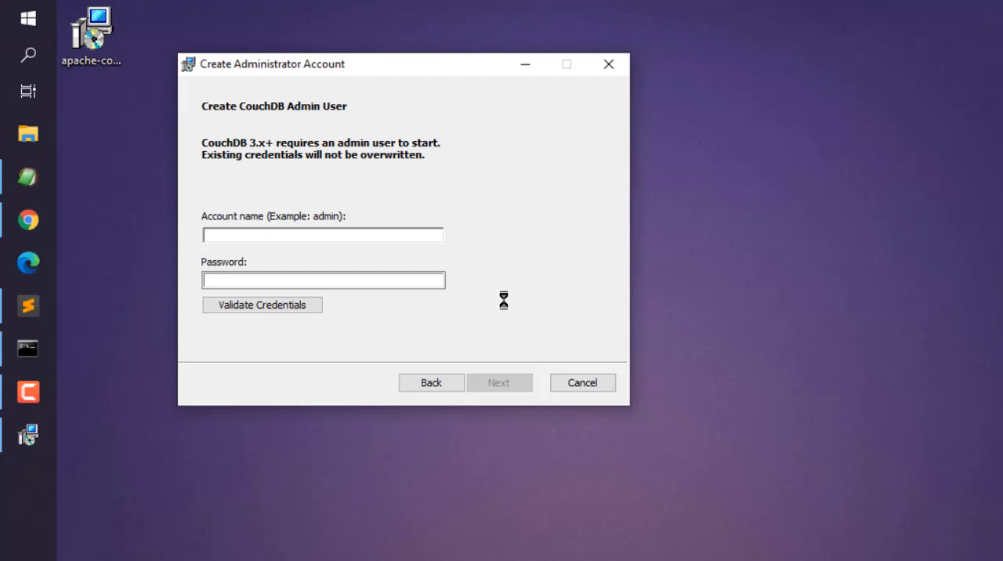
pyautogui.click(322, 234)
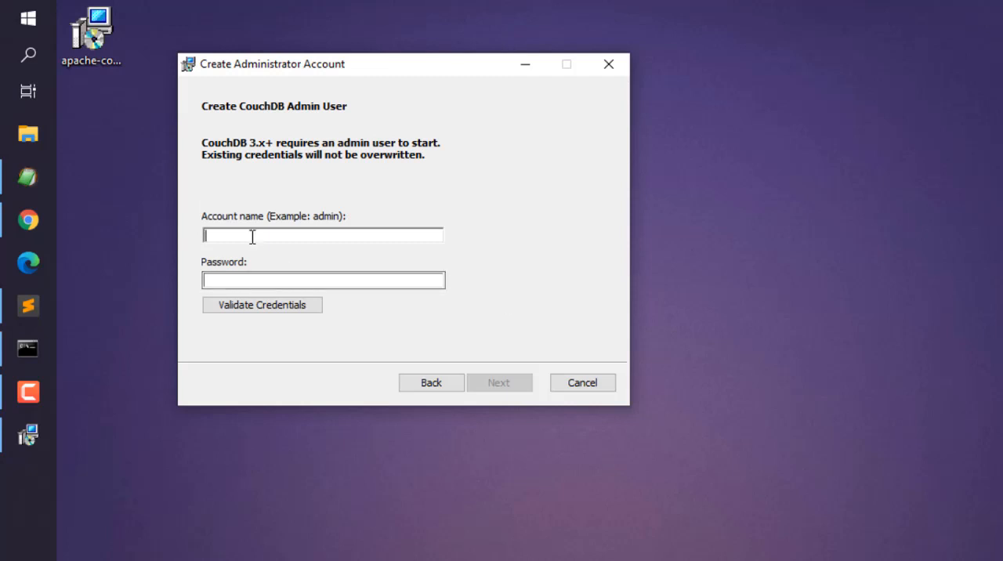
pyautogui.click(323, 280)
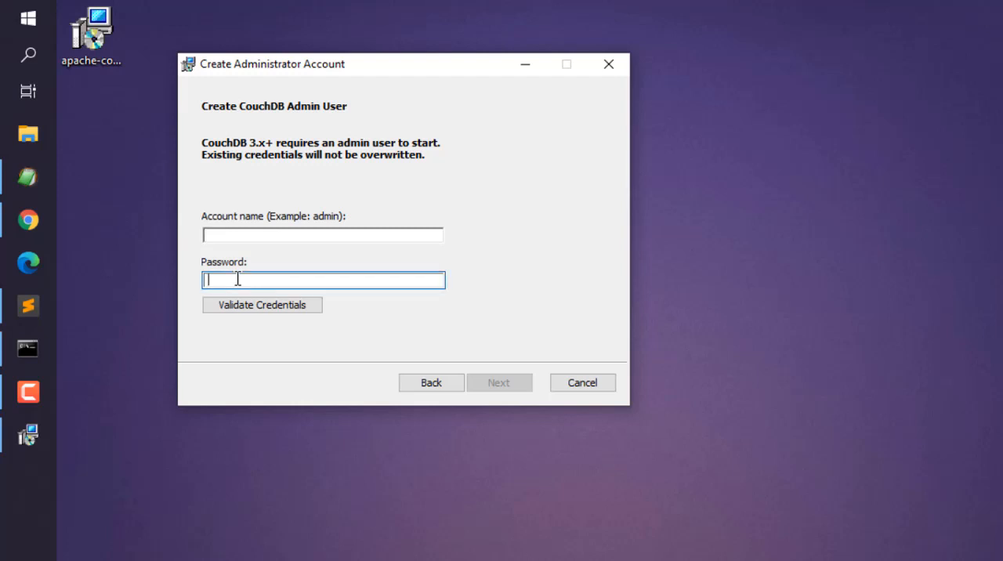
pyautogui.click(322, 234)
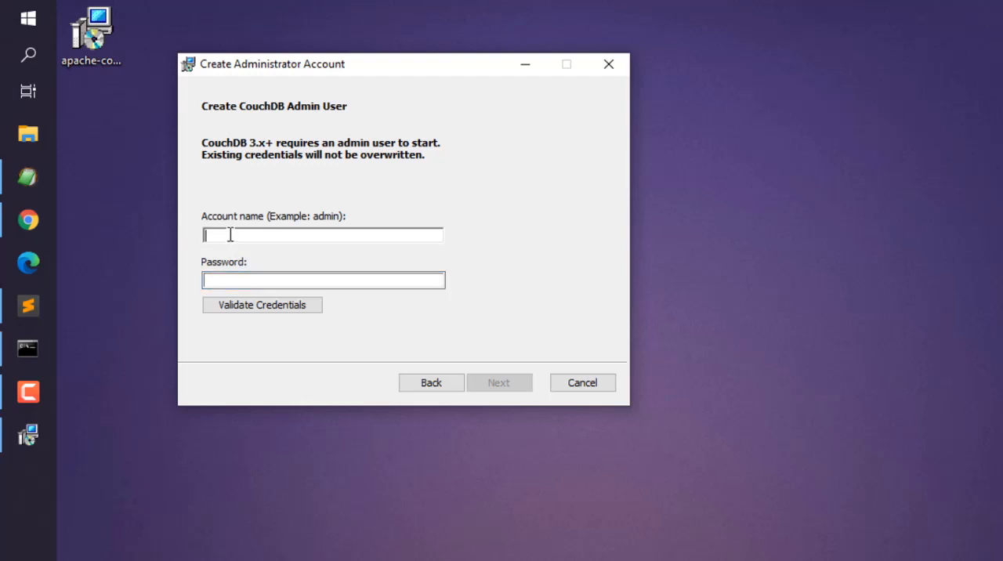
pyautogui.write('devnami')
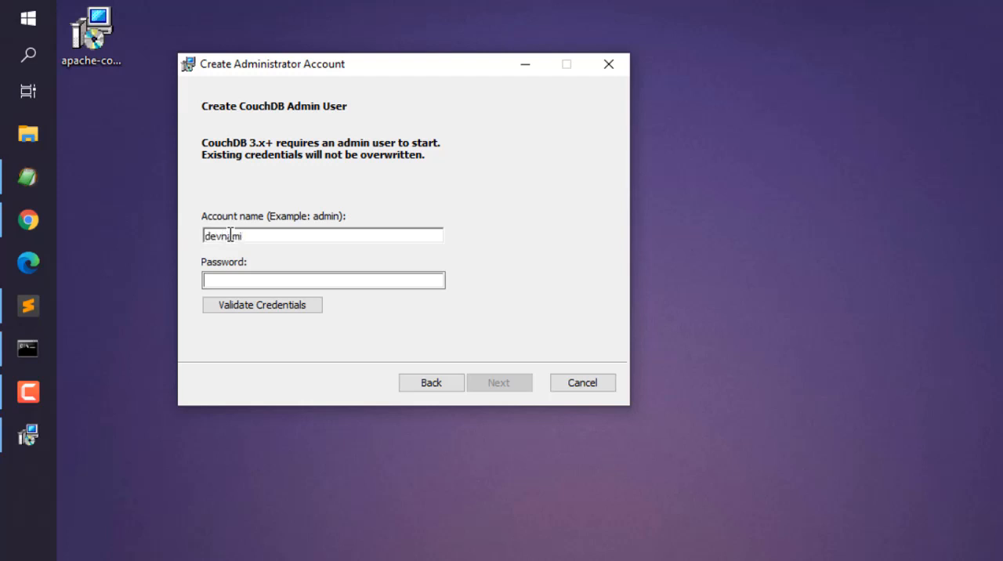
pyautogui.click(323, 279)
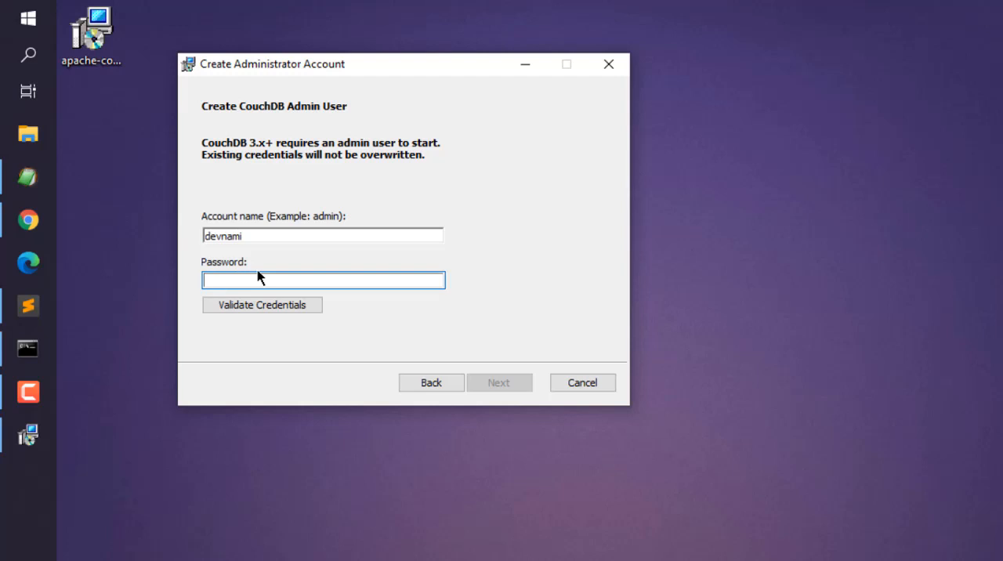
pyautogui.write('password')
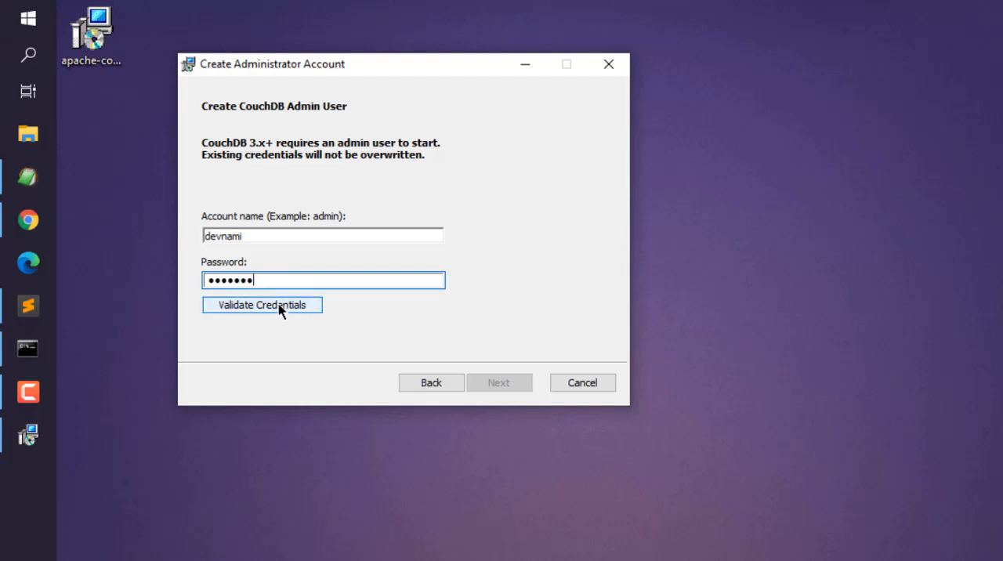
pyautogui.click(262, 305)
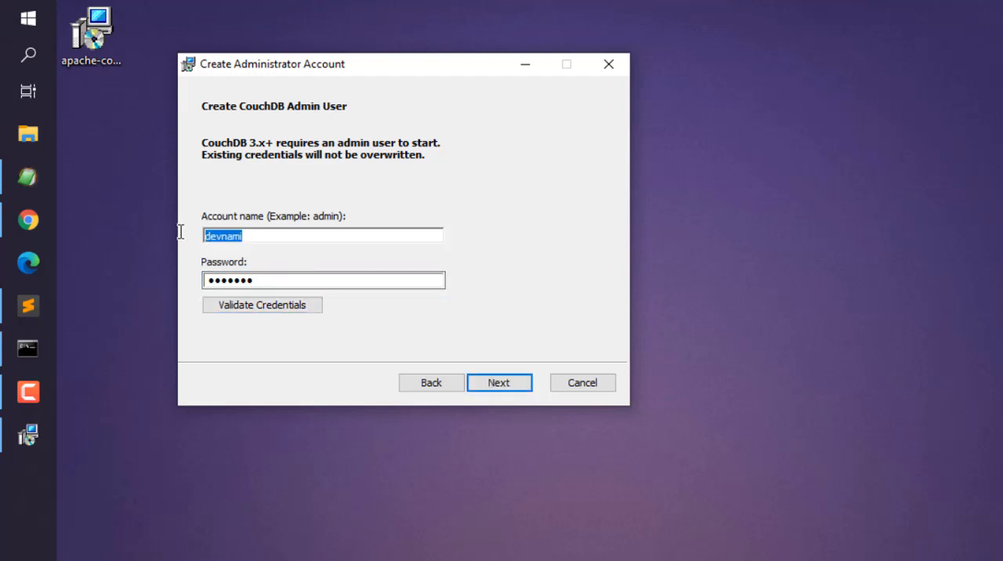
pyautogui.click(323, 280)
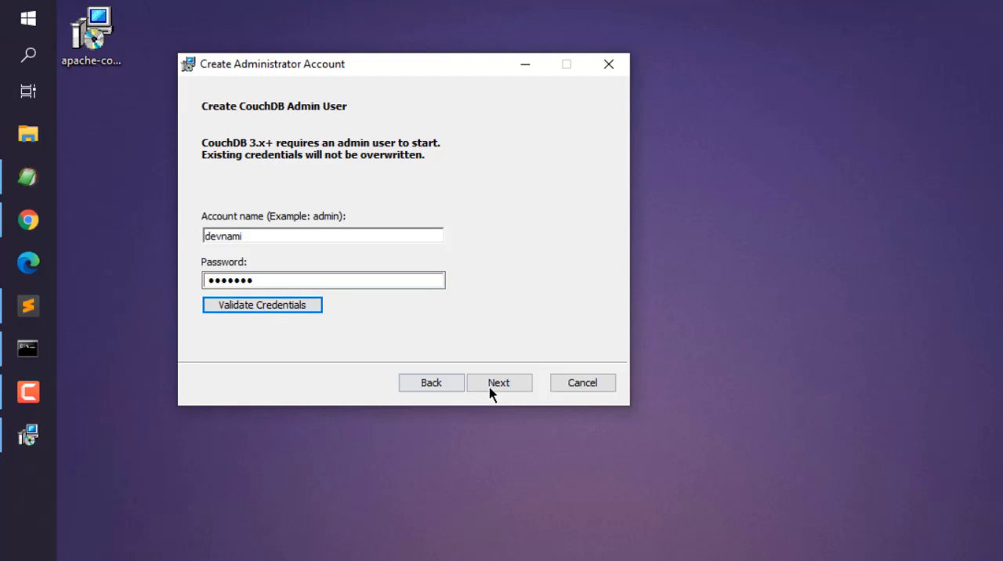
pyautogui.click(499, 382)
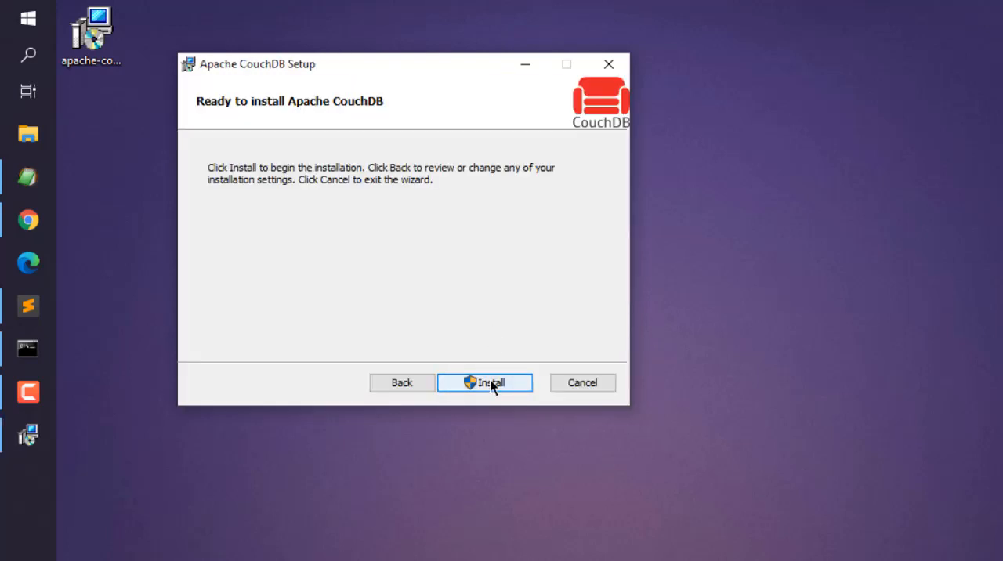
# Run the CouchDB installation and click Finish when it completes
pyautogui.click(484, 383)
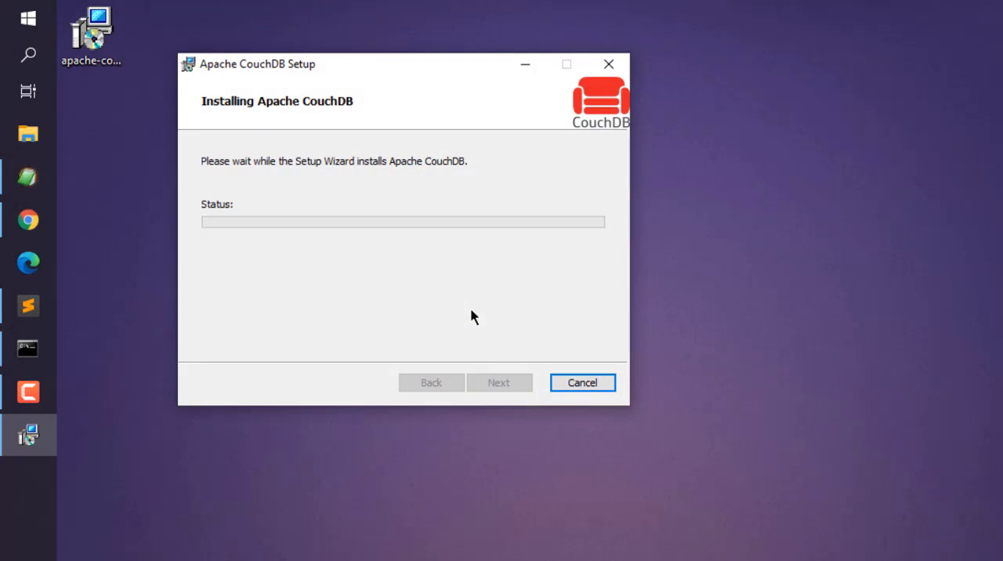
pyautogui.moveTo(208, 228)
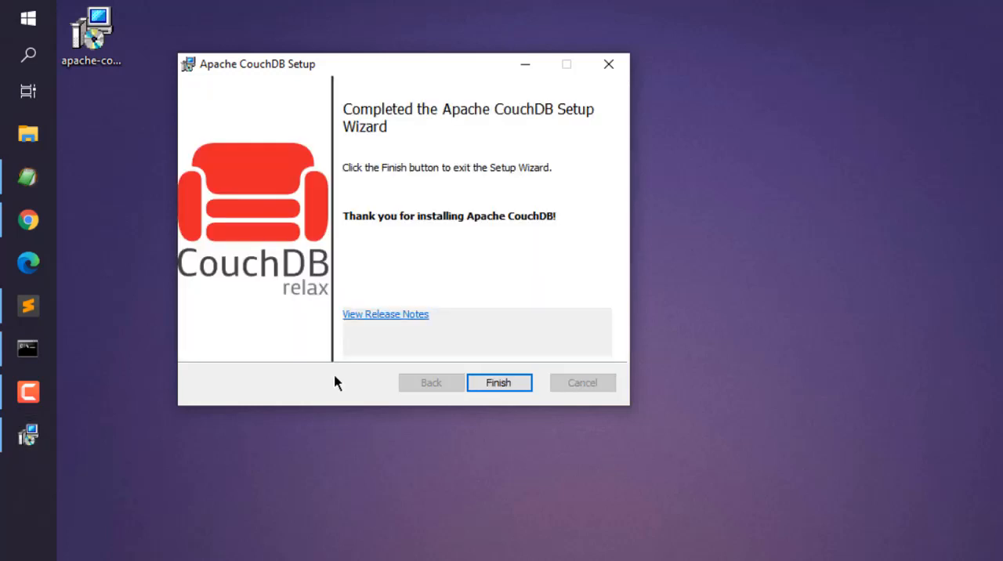
pyautogui.moveTo(419, 237)
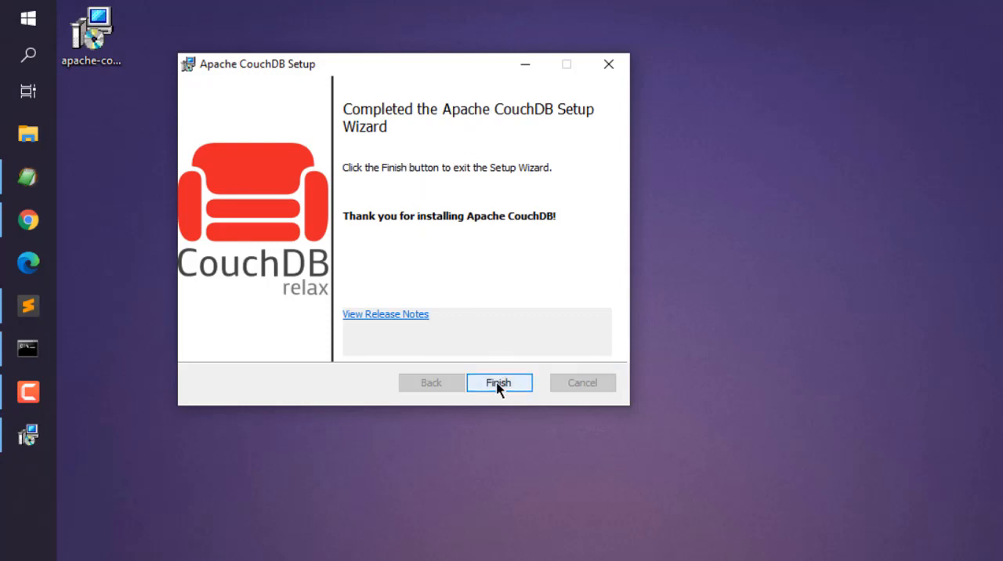
pyautogui.click(498, 382)
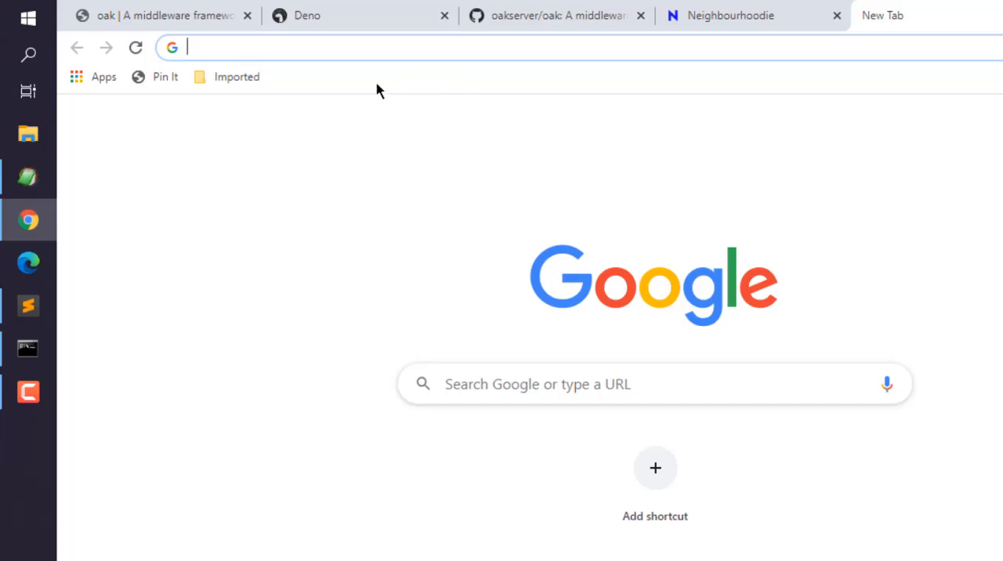
# Type the 127.0.0.1:5984 address into the new tab's address bar to load CouchDB's welcome JSON
pyautogui.write('127.0.0')
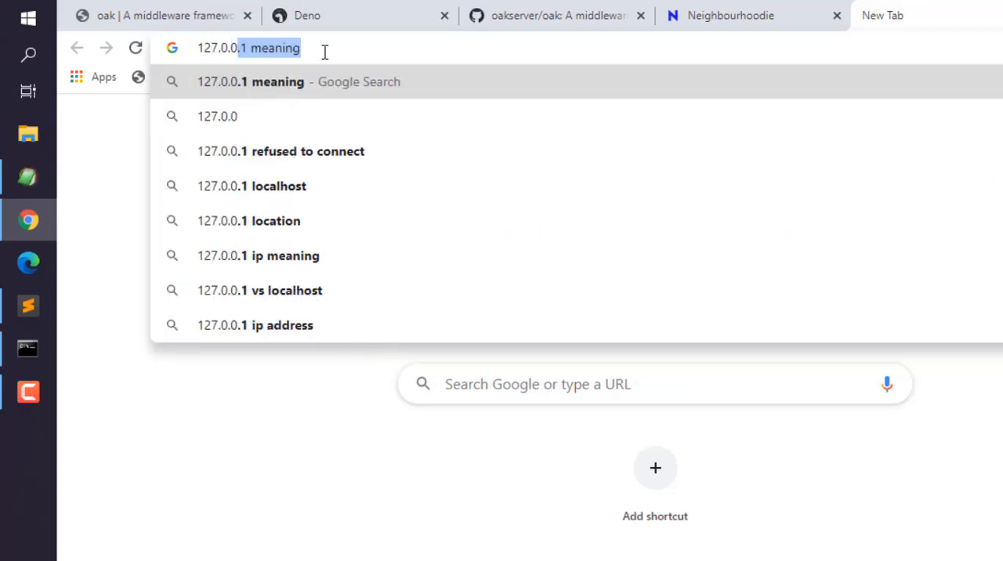
pyautogui.press('Backspace')
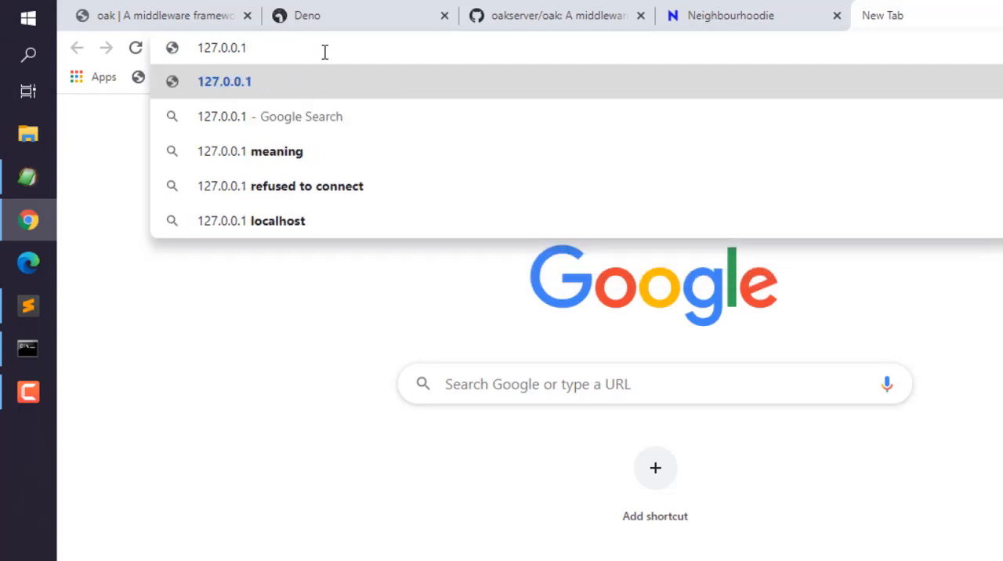
pyautogui.write('/')
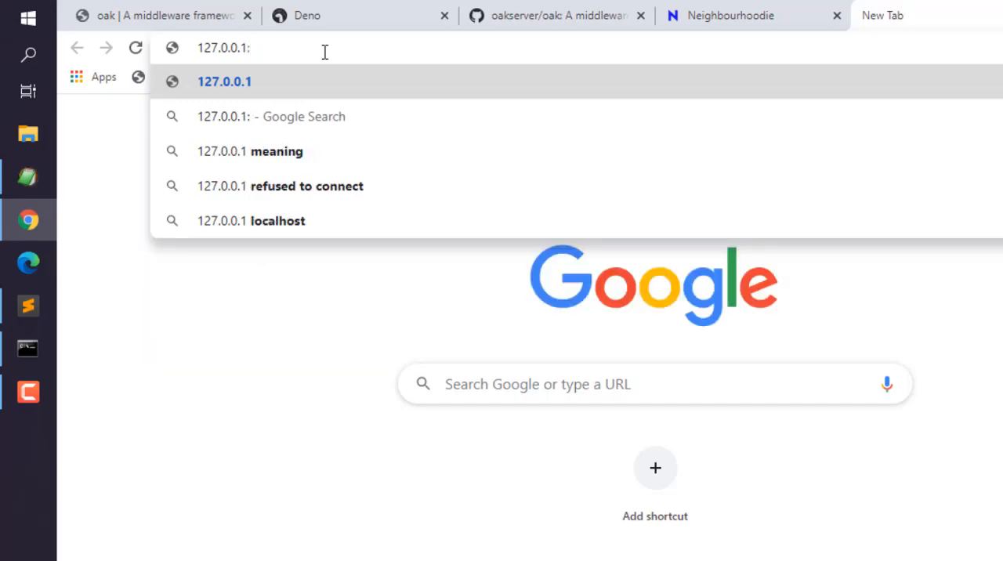
pyautogui.write('5984')
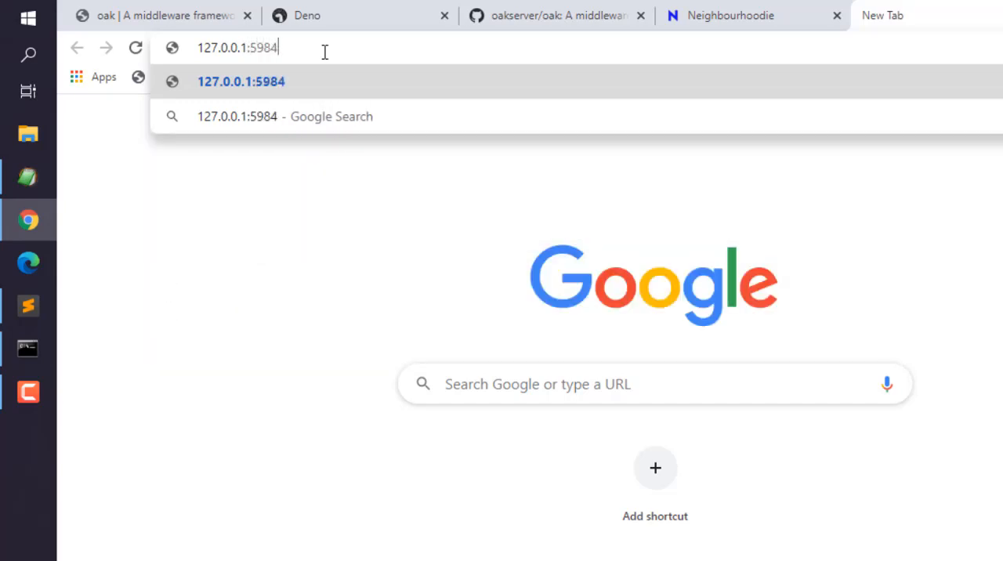
pyautogui.write('/')
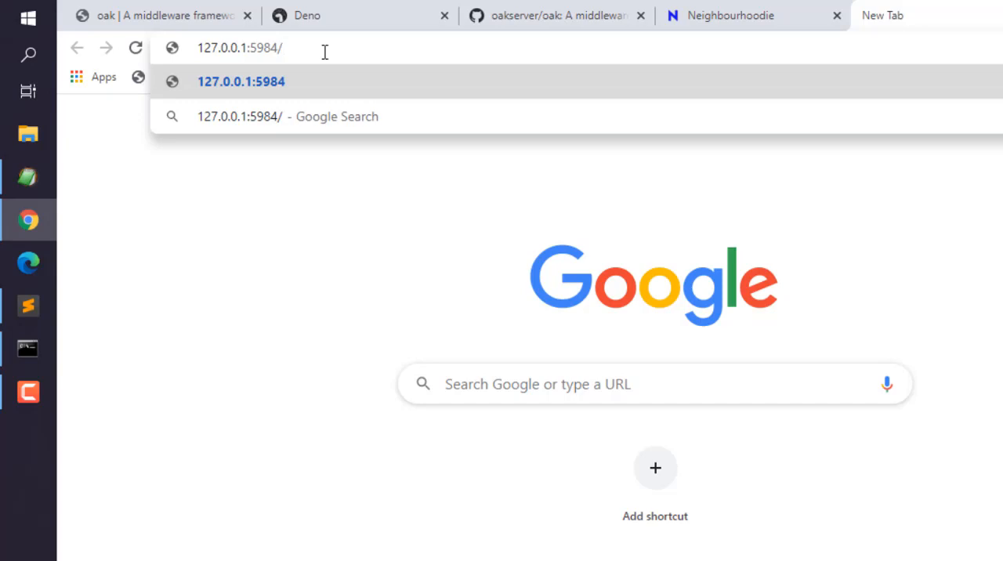
pyautogui.write('_')
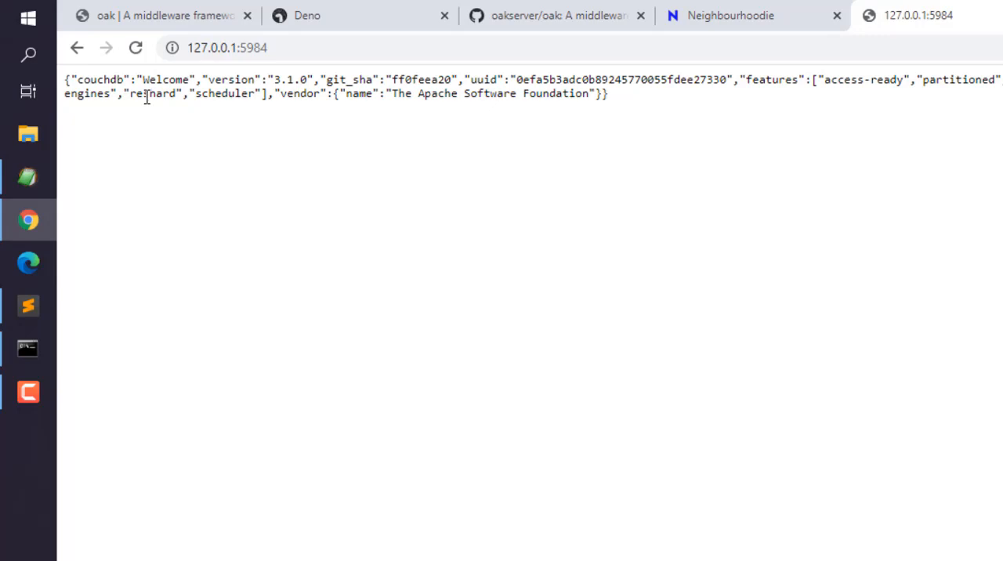
pyautogui.doubleClick(97, 79)
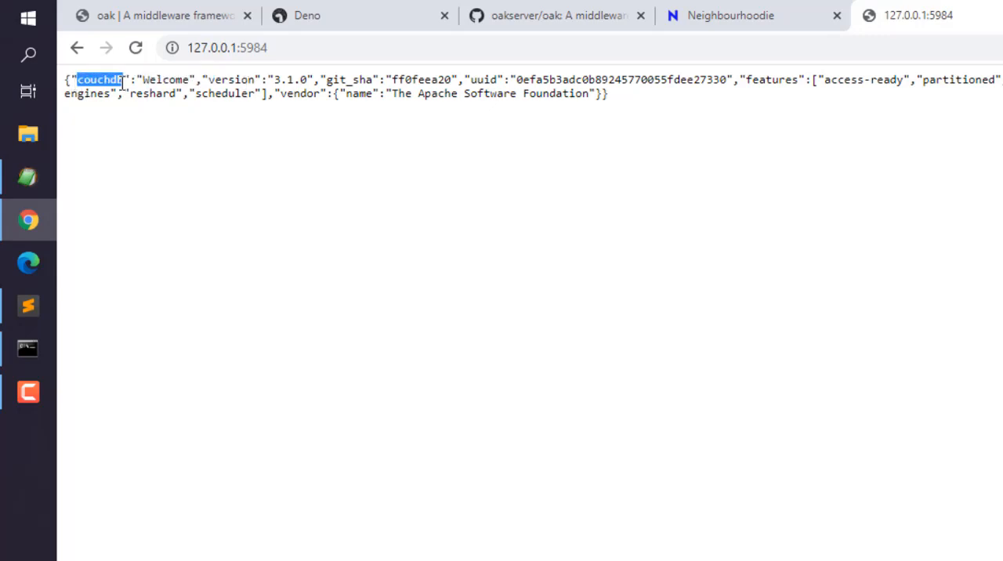
pyautogui.click(582, 88)
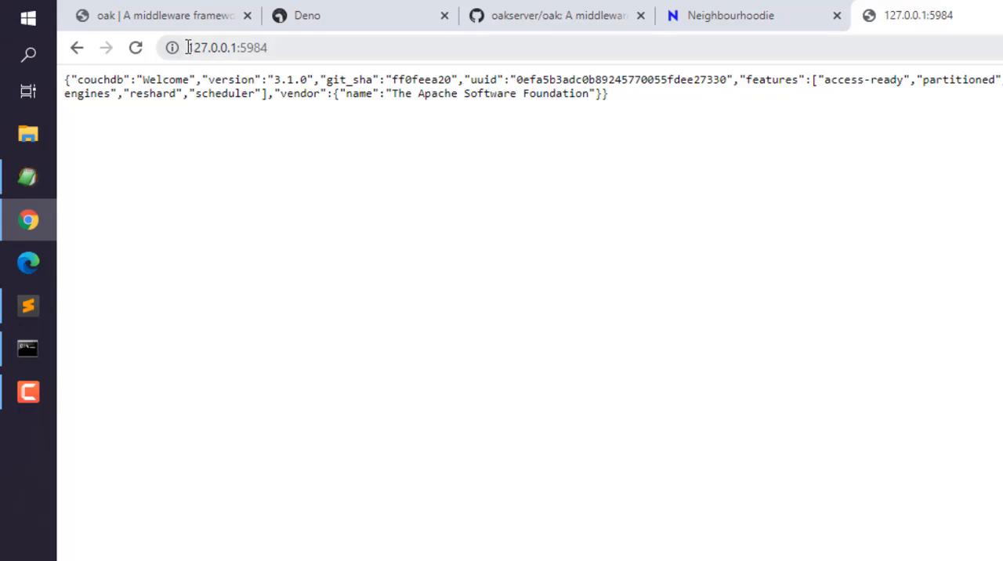
pyautogui.doubleClick(216, 48)
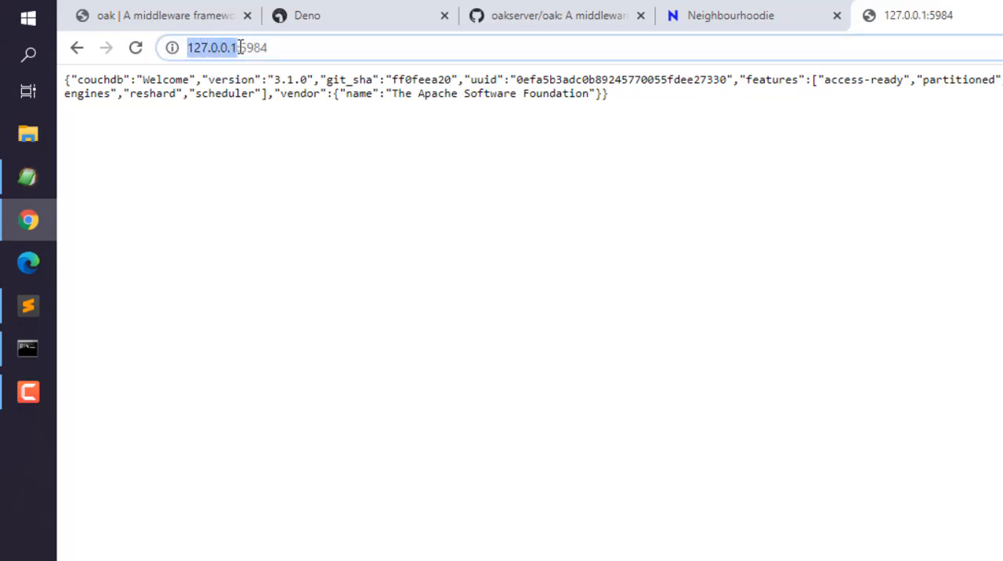
pyautogui.doubleClick(252, 48)
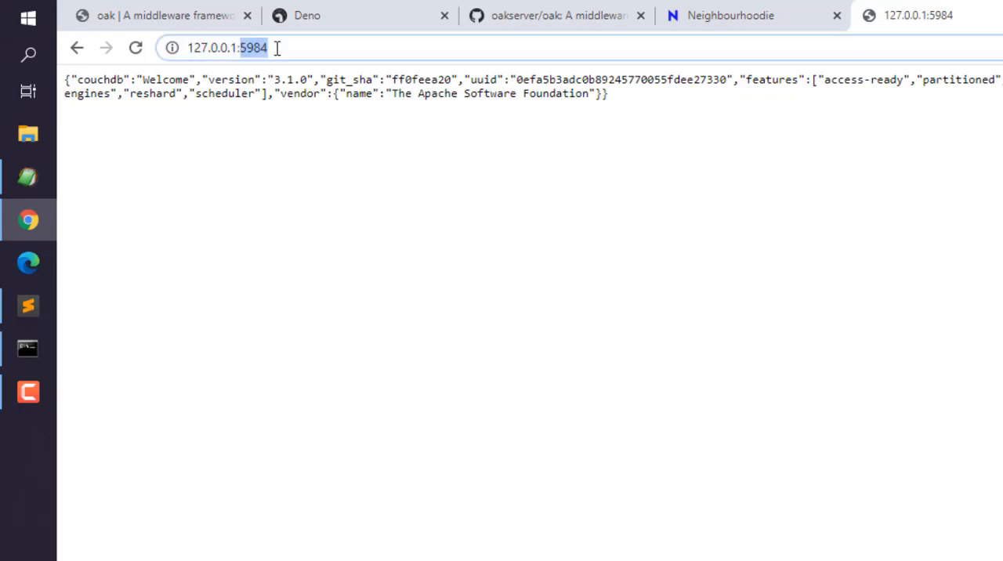